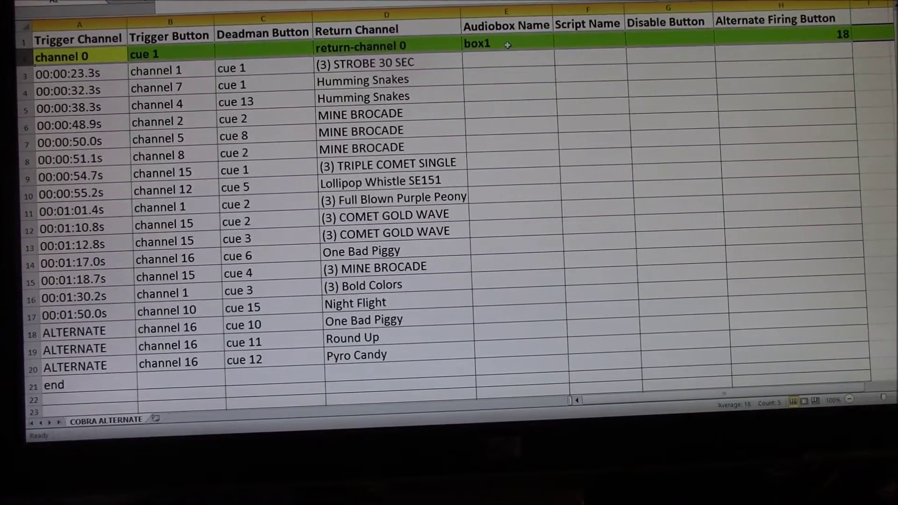
mouse_move(598, 62)
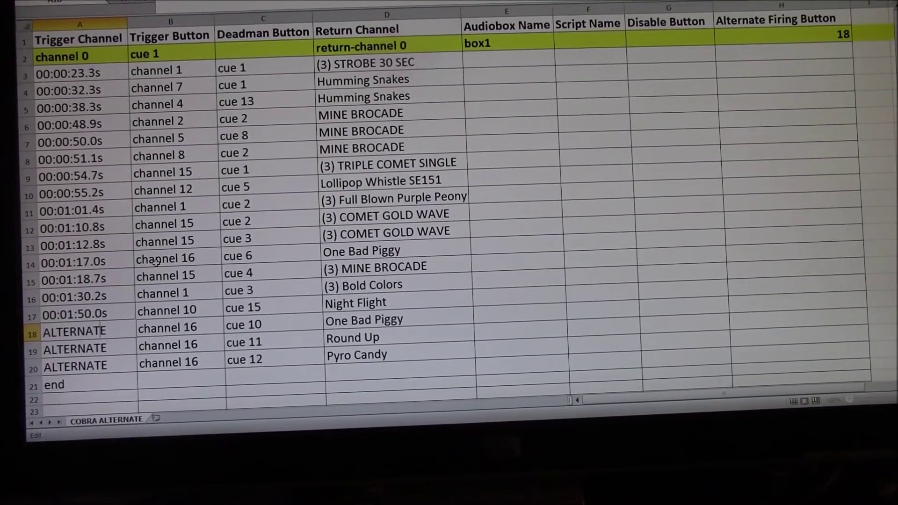
mouse_move(84, 359)
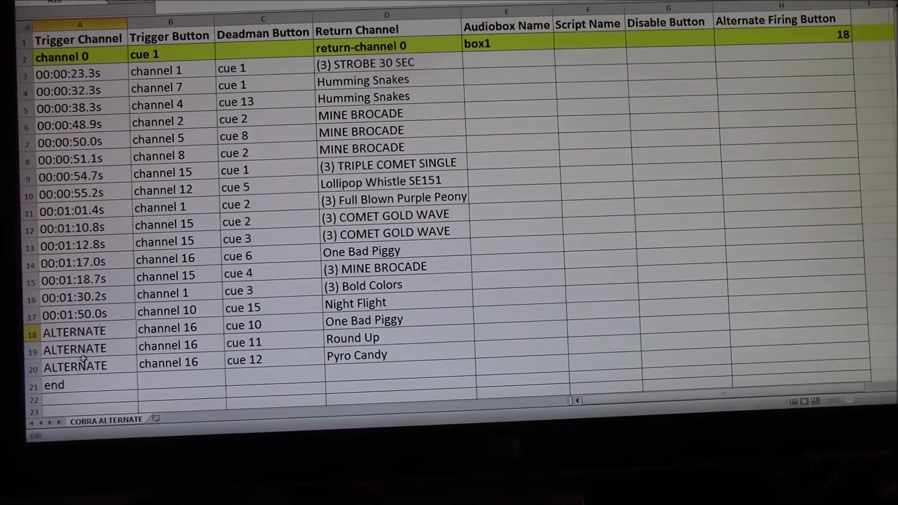